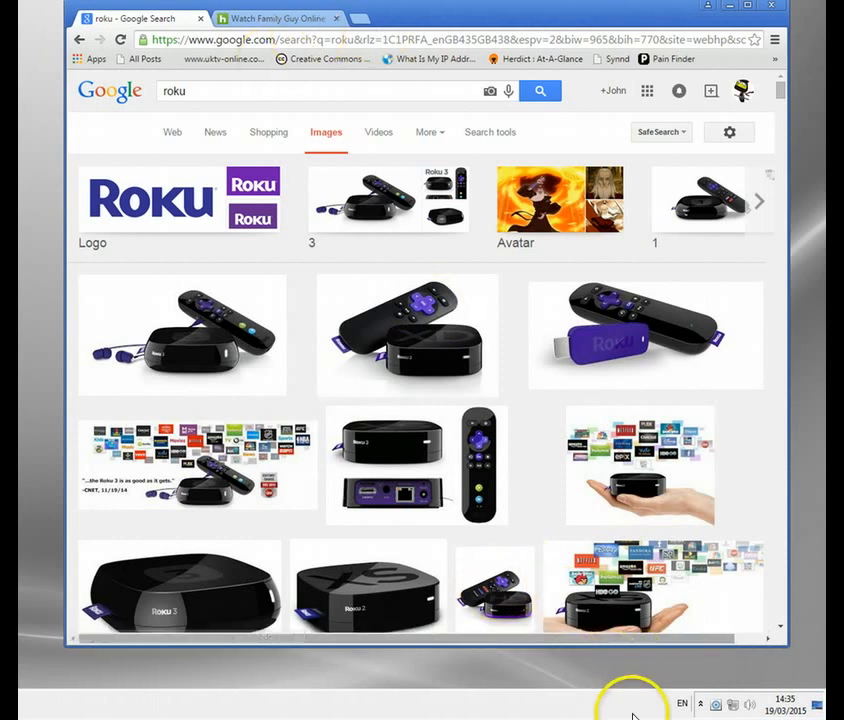
# Step: Bring up the Identity Cloaker proxy window from the hidden tray icons
pyautogui.click(702, 704)
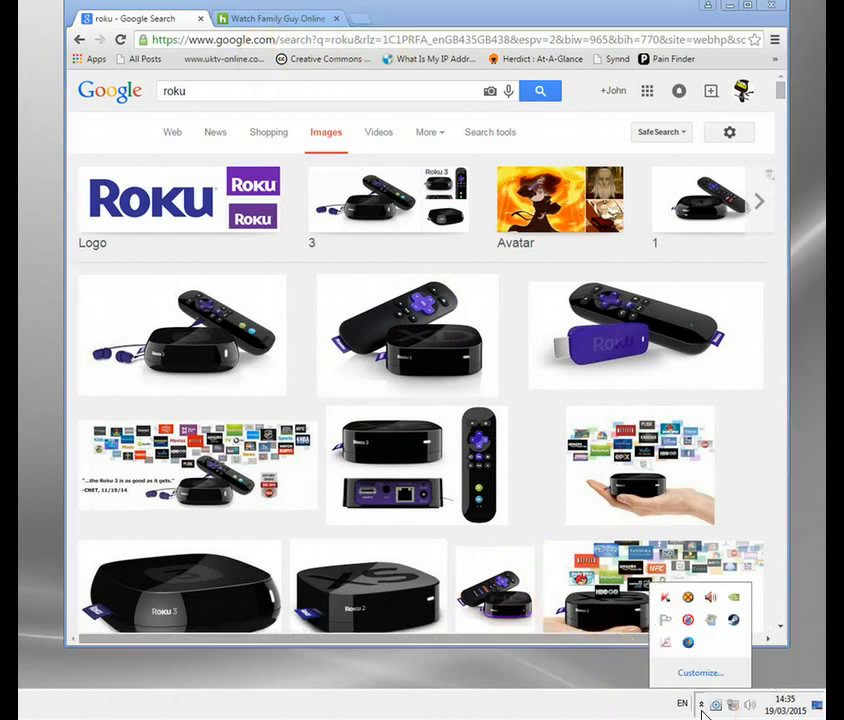
pyautogui.click(688, 598)
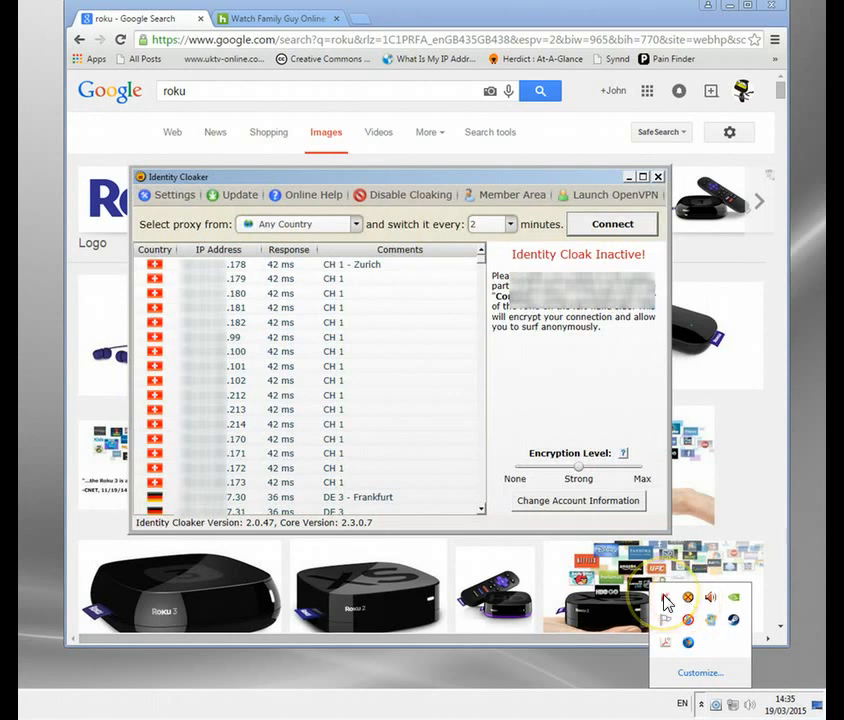
pyautogui.moveTo(448, 336)
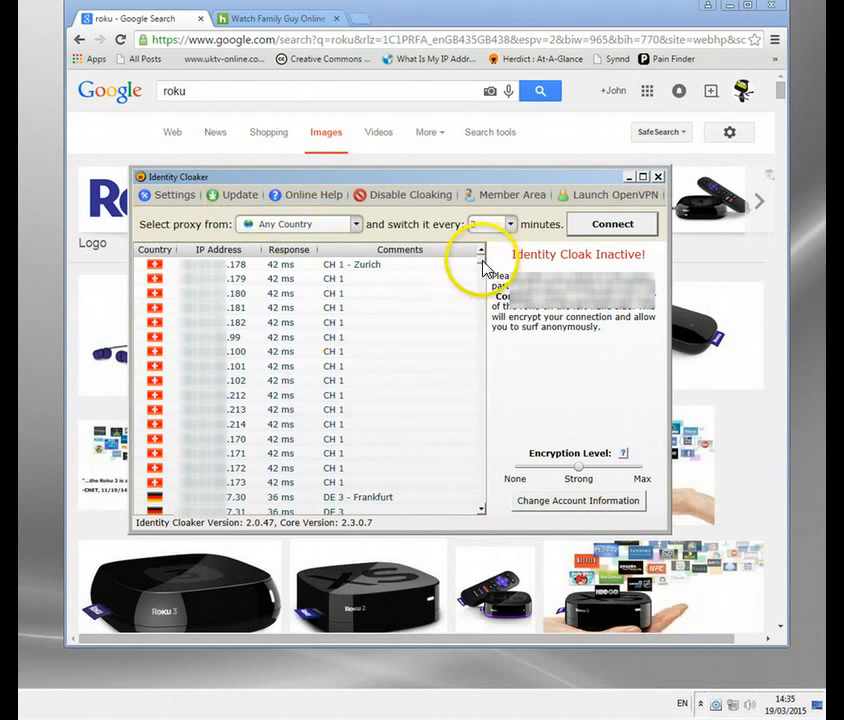
# Step: Try playing the latest Family Guy episode on Hulu and get the US-only streaming notice
pyautogui.click(270, 18)
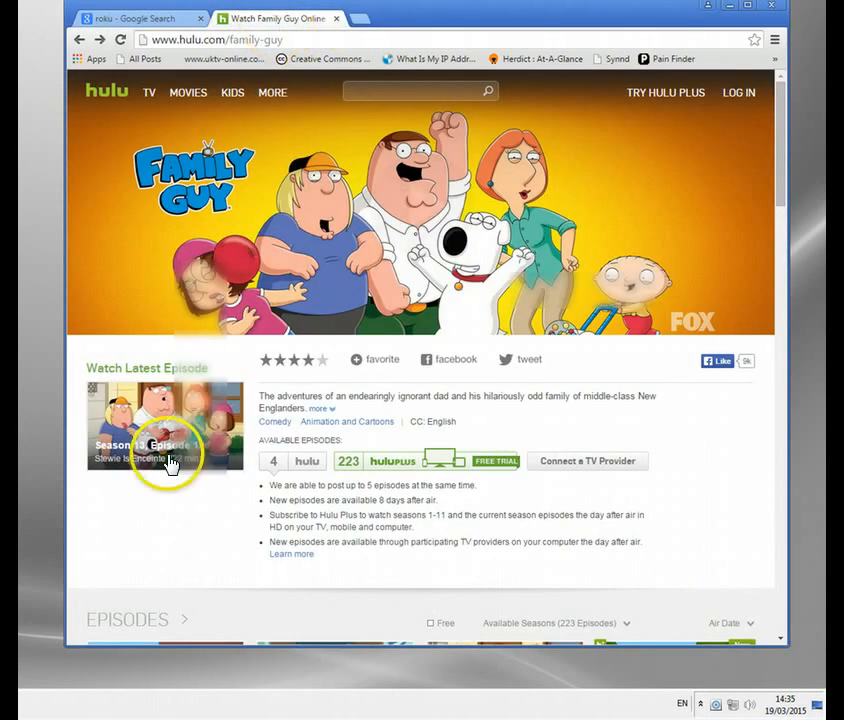
pyautogui.click(164, 428)
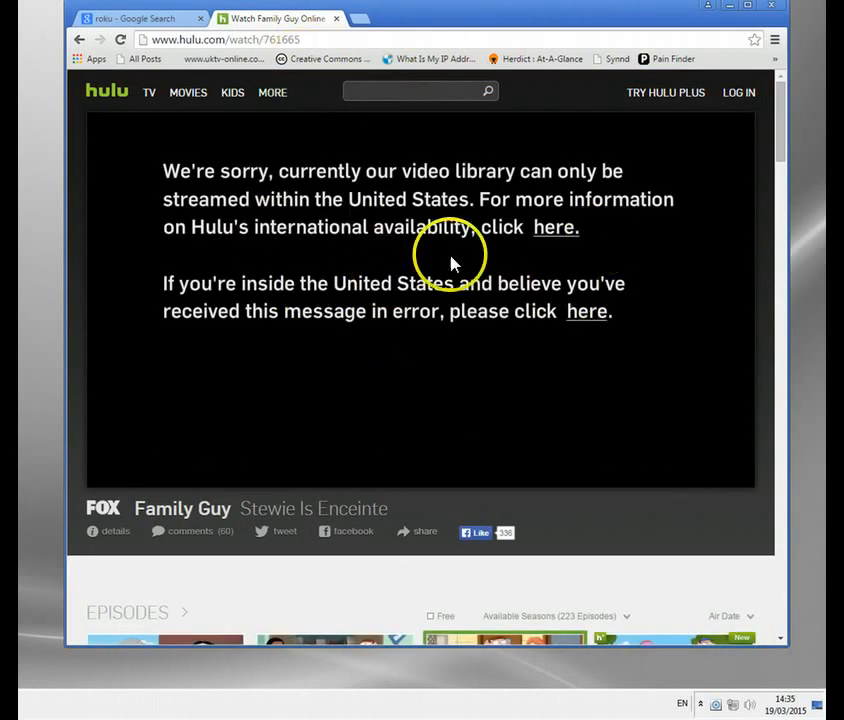
pyautogui.click(136, 18)
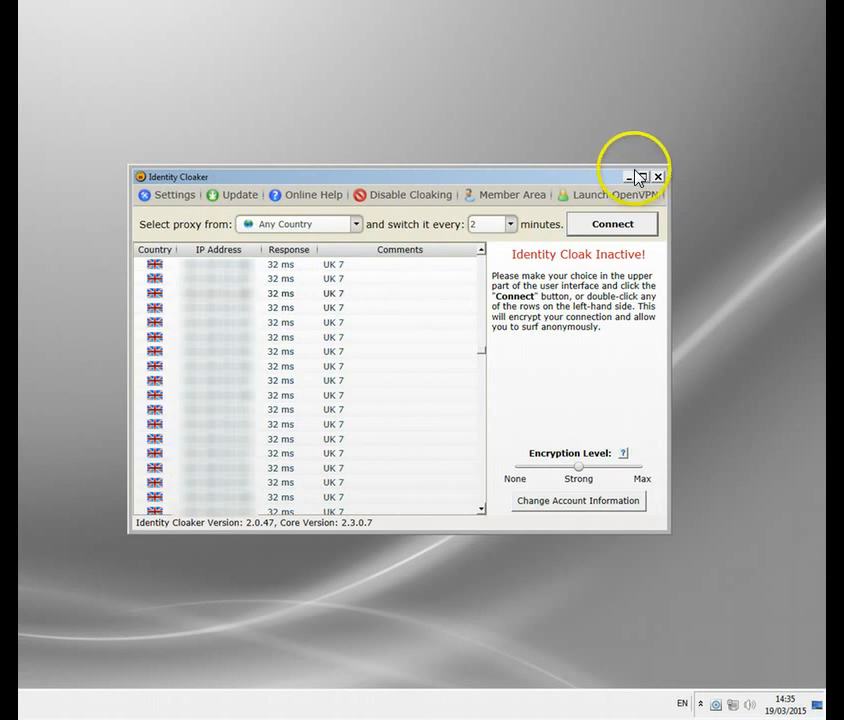
pyautogui.moveTo(630, 180)
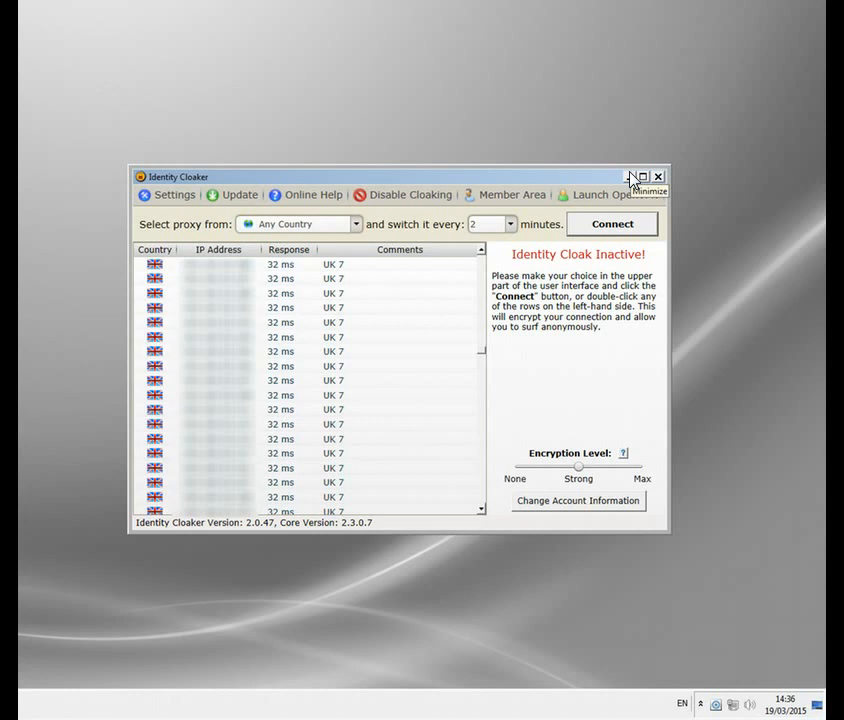
pyautogui.moveTo(630, 178)
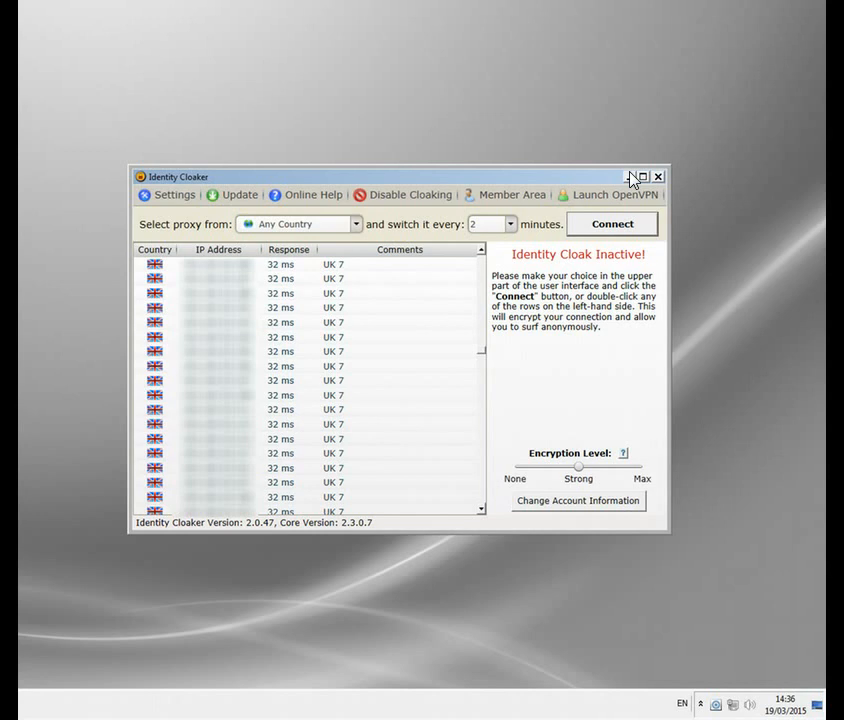
# Step: Minimize the Identity Cloaker window showing UK 7 proxies with cloaking inactive
pyautogui.click(658, 176)
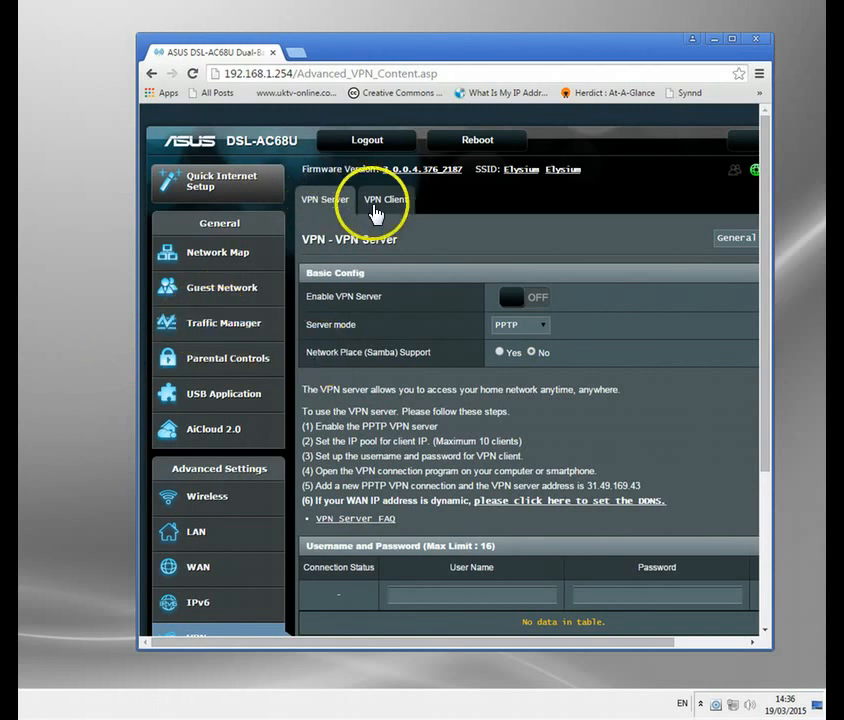
pyautogui.moveTo(324, 114)
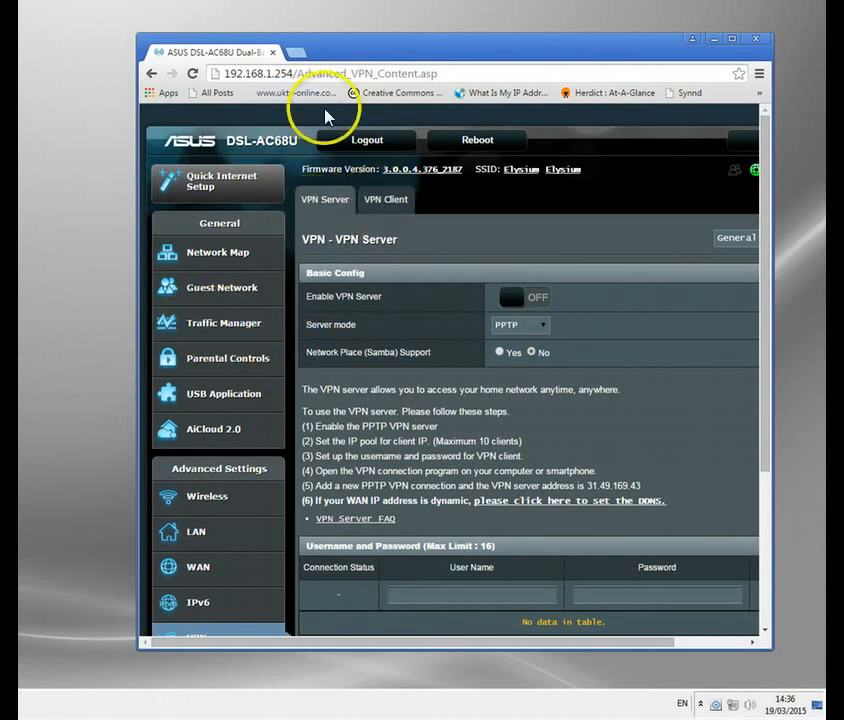
# Step: Scroll the ASUS VPN Server page to view the PPTP setup steps with the server off
pyautogui.scroll(-3)
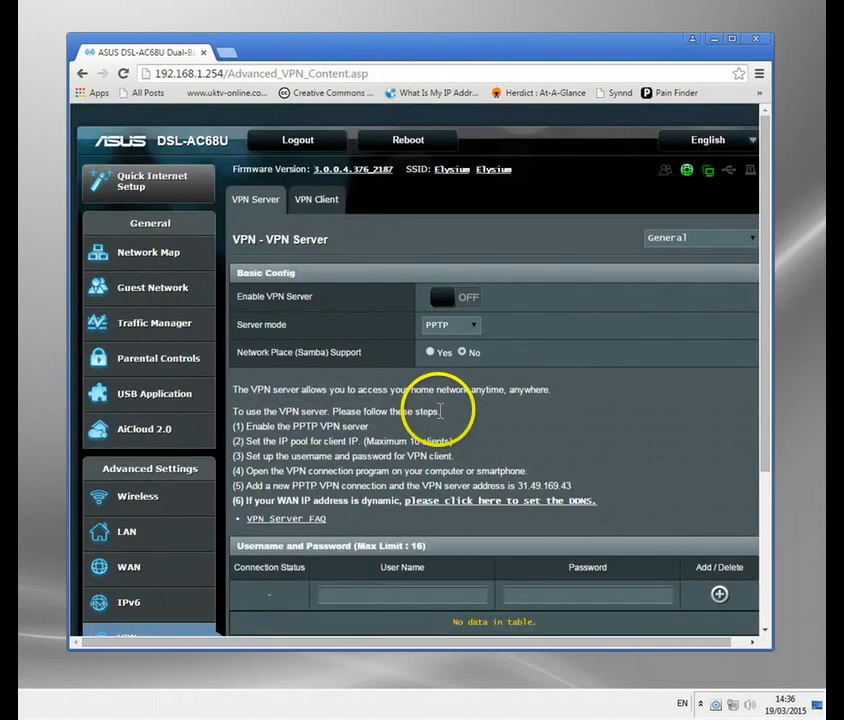
pyautogui.moveTo(320, 236)
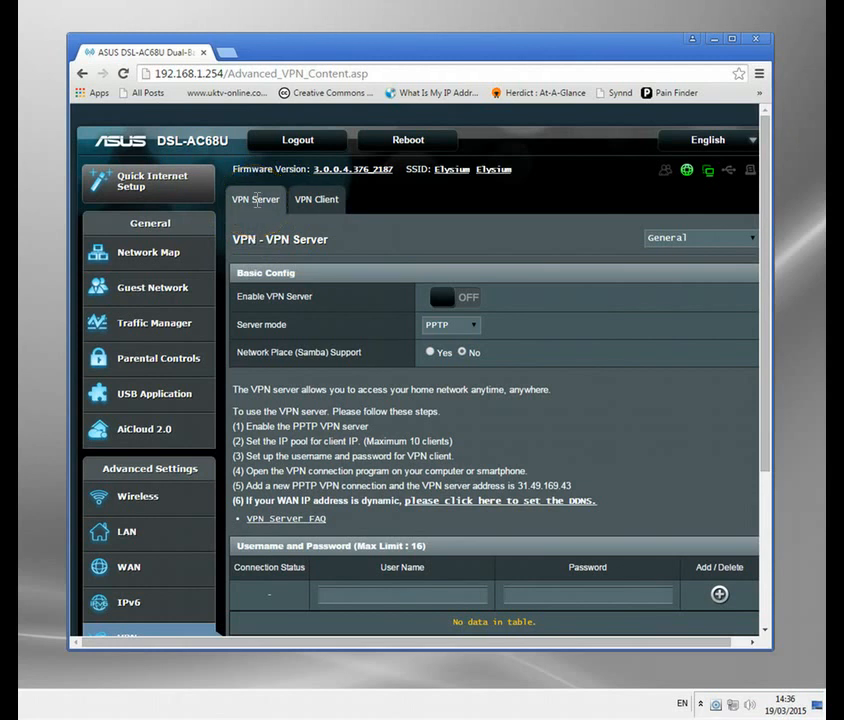
pyautogui.moveTo(316, 200)
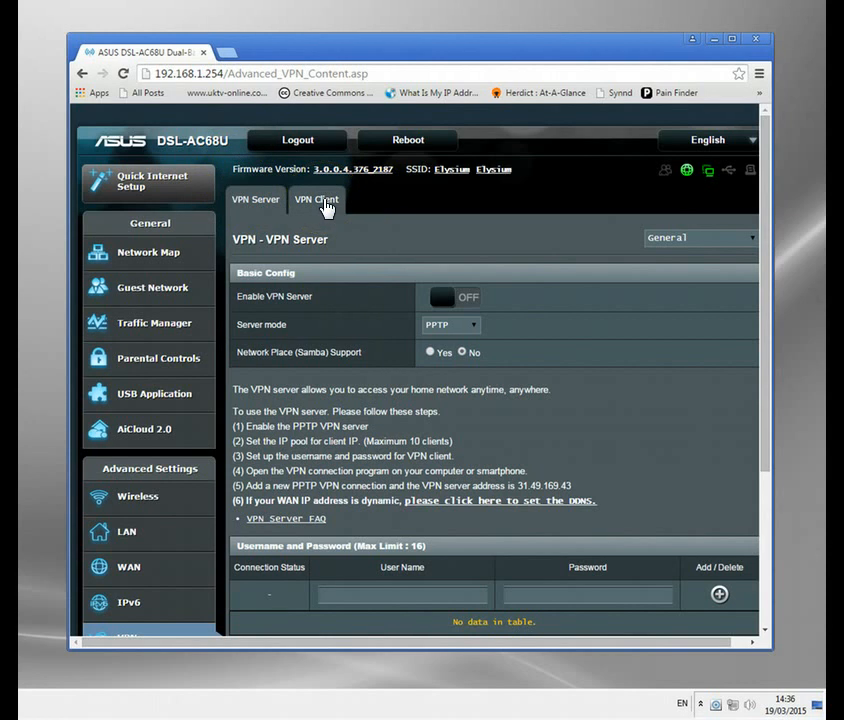
# Step: Start a new L2TP VPN Client profile described as 'UK VPN'
pyautogui.click(316, 200)
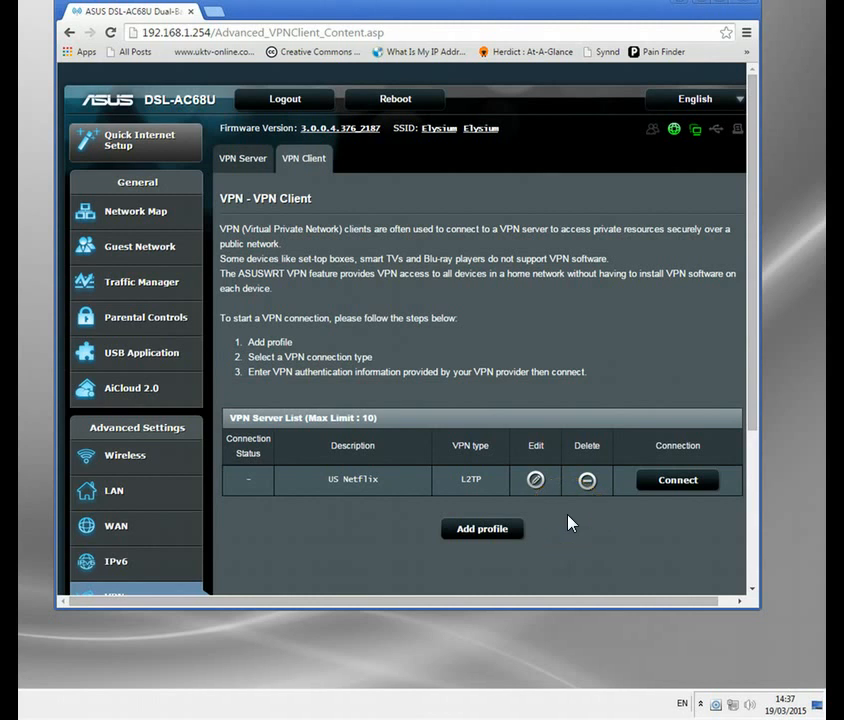
pyautogui.doubleClick(352, 480)
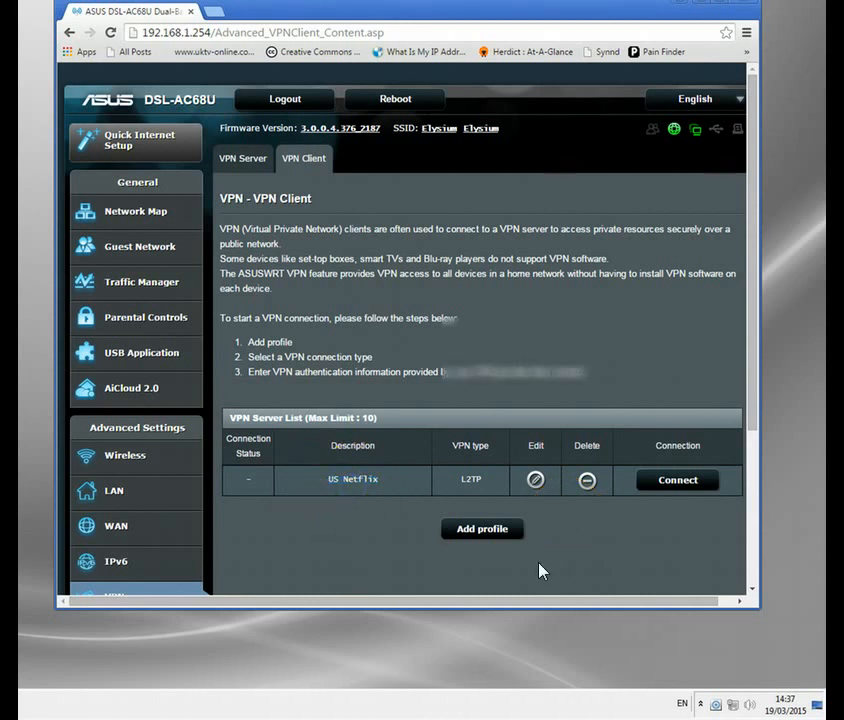
pyautogui.click(482, 528)
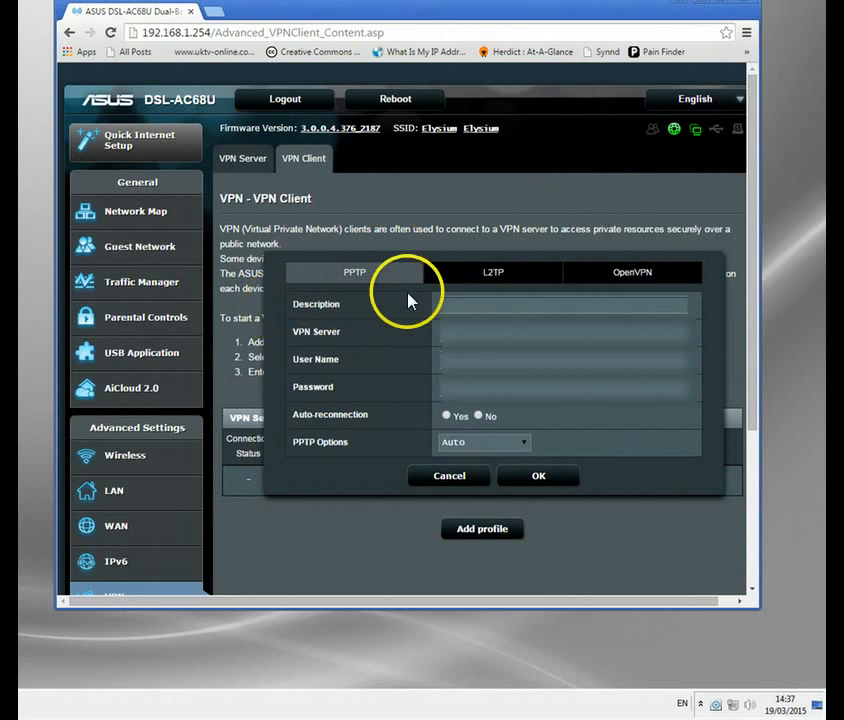
pyautogui.moveTo(532, 292)
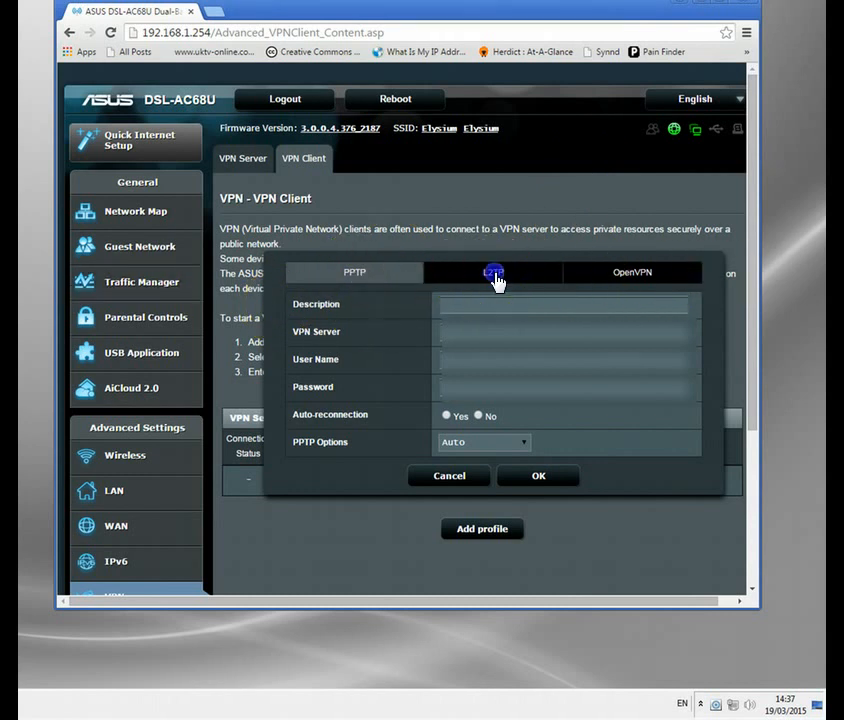
pyautogui.click(492, 272)
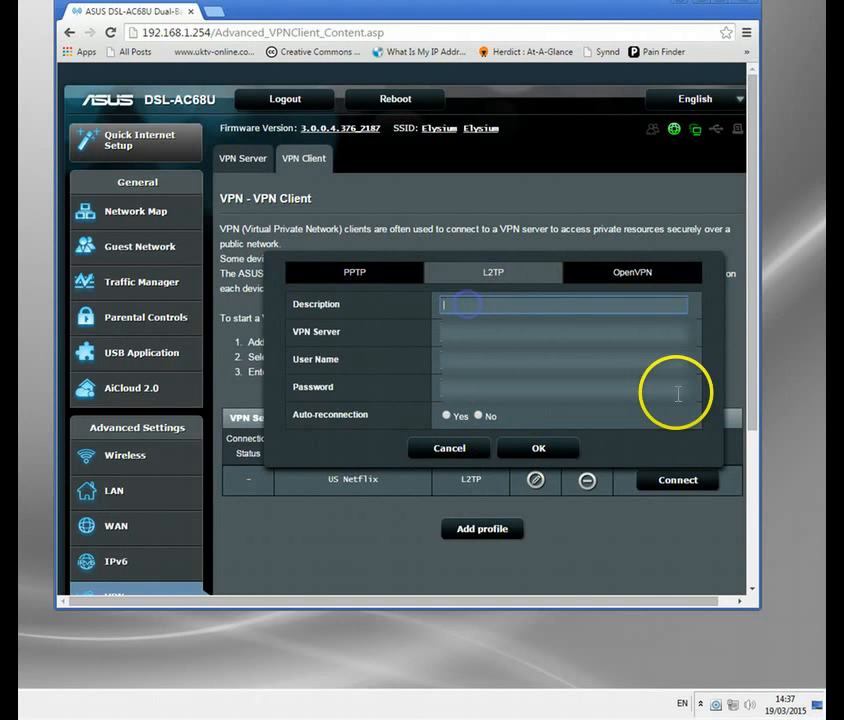
pyautogui.write('U')
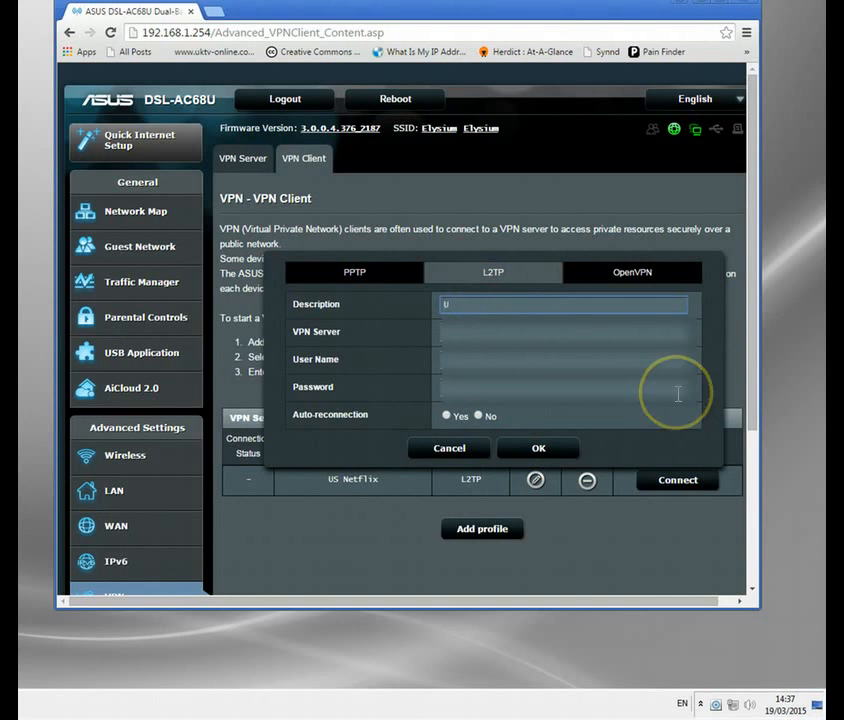
pyautogui.write('K VPN')
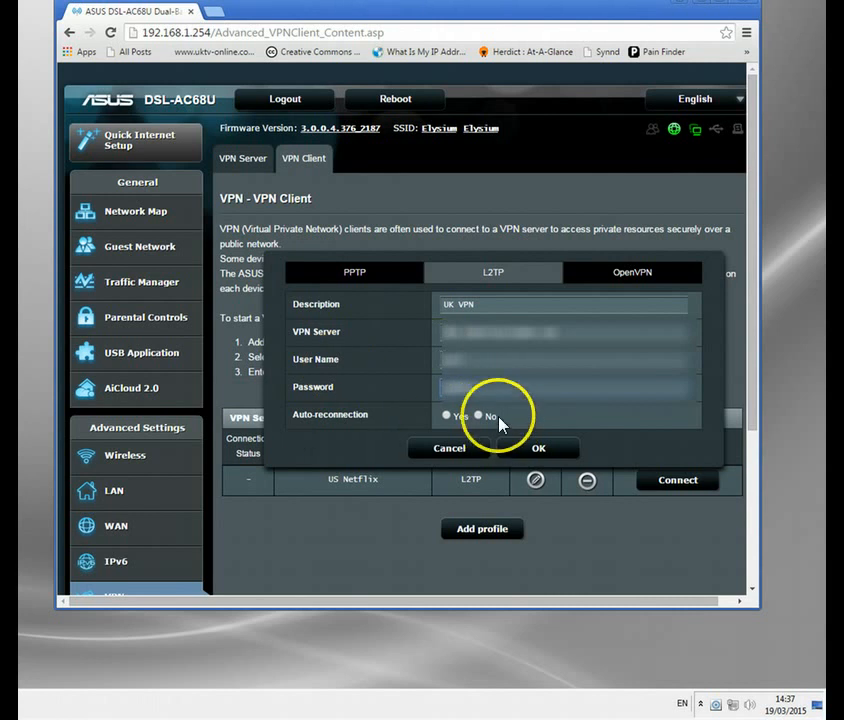
# Step: Set Auto reconnection to No and save the UK VPN profile
pyautogui.click(446, 416)
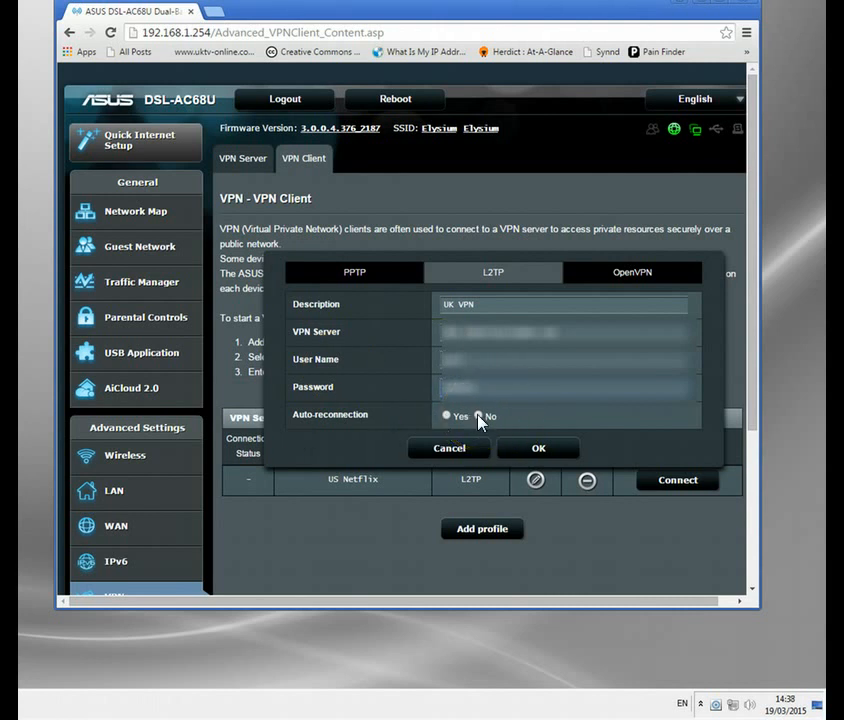
pyautogui.click(480, 416)
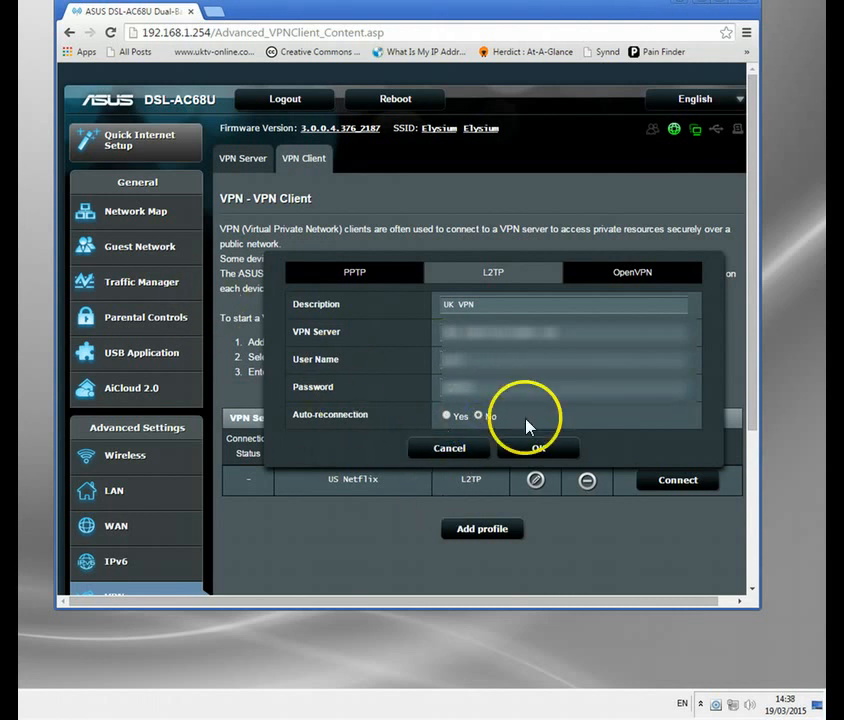
pyautogui.click(536, 448)
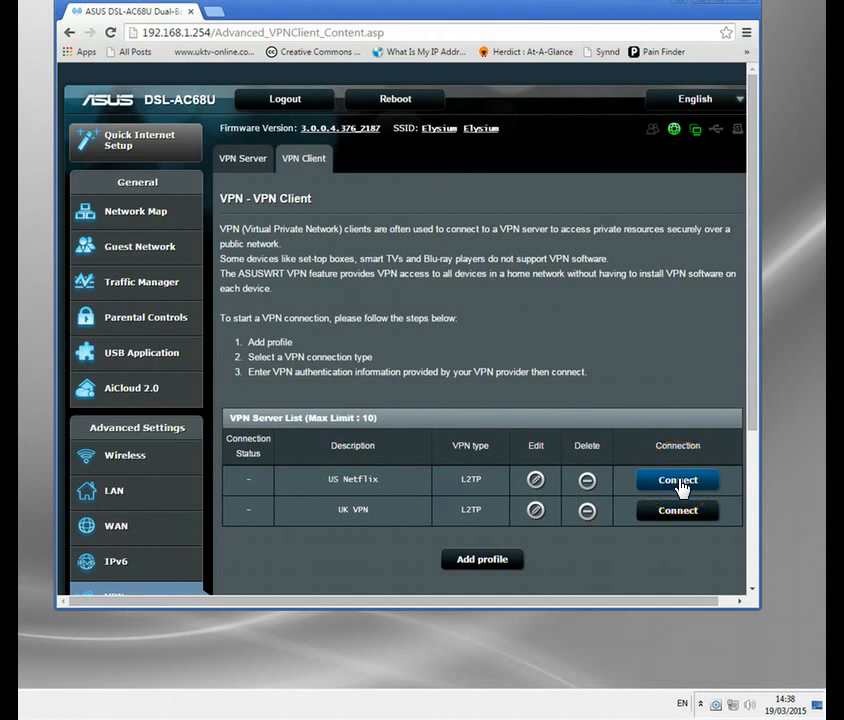
# Step: Connect the US Netflix VPN profile until its status shows a check mark
pyautogui.click(676, 480)
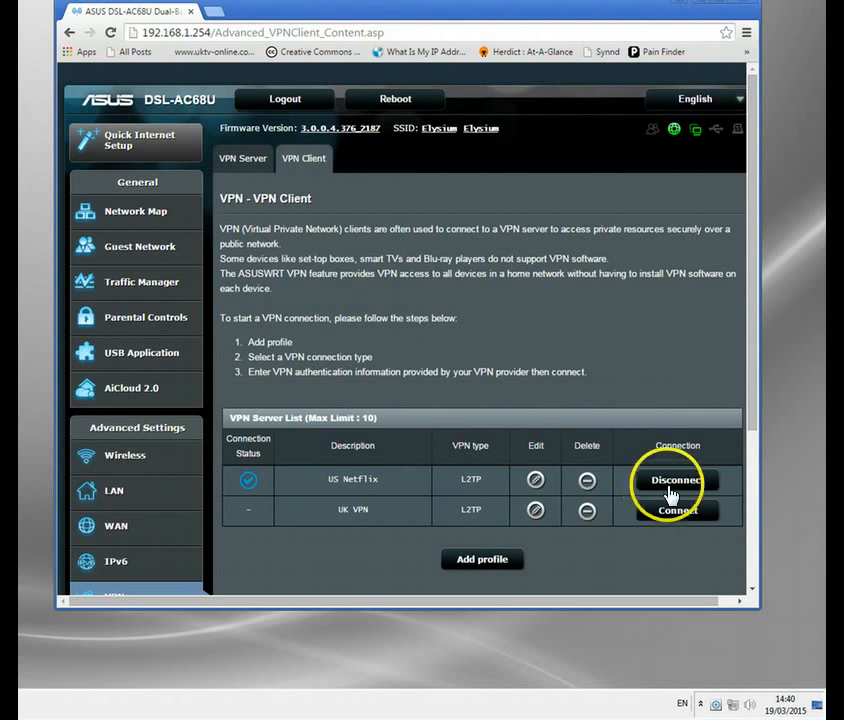
# Step: Disconnect the US Netflix VPN profile, leaving both profiles unconnected
pyautogui.click(676, 480)
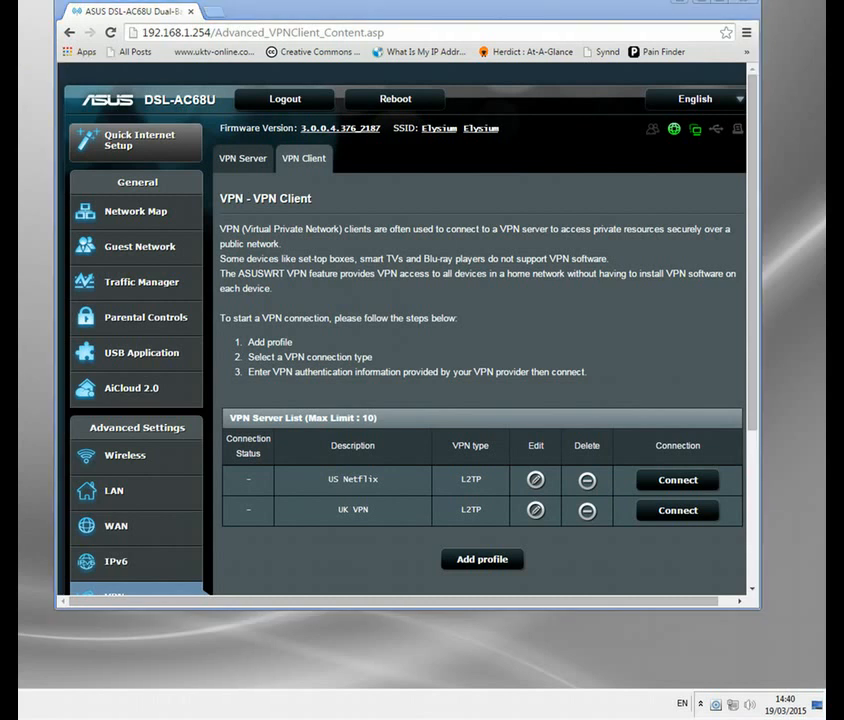
# Step: Highlight the PPTP/L2TP VPN Server/Client feature on Amazon's TP-LINK TL-ER604W page, then return to the router
pyautogui.click(230, 12)
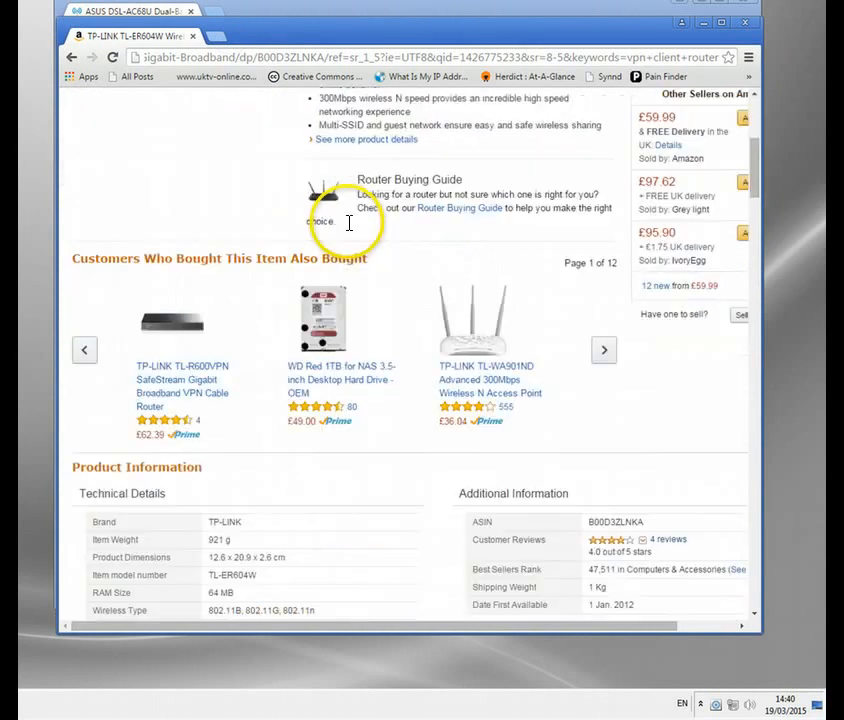
pyautogui.scroll(-3)
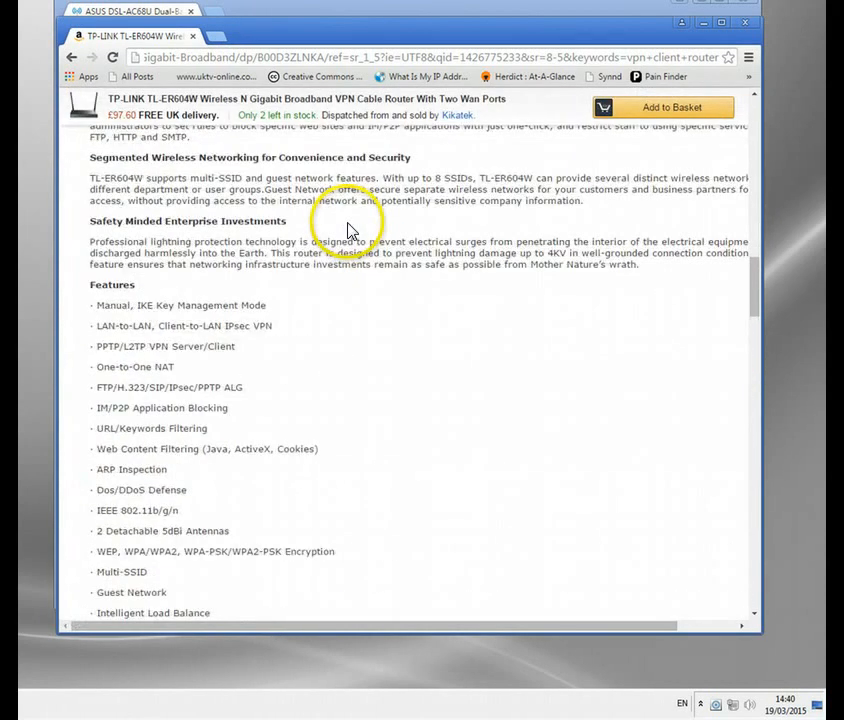
pyautogui.doubleClick(164, 346)
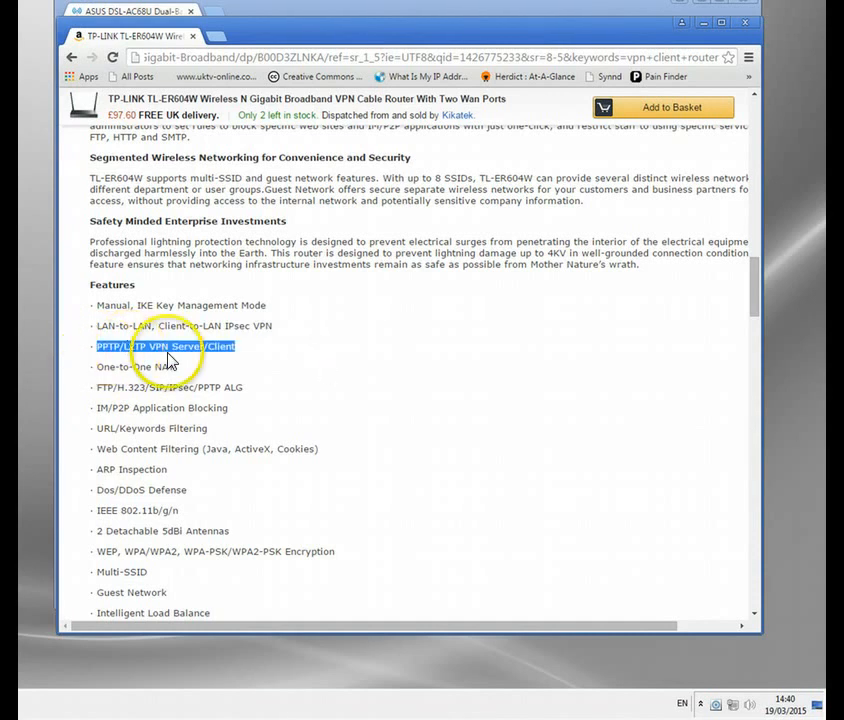
pyautogui.moveTo(260, 356)
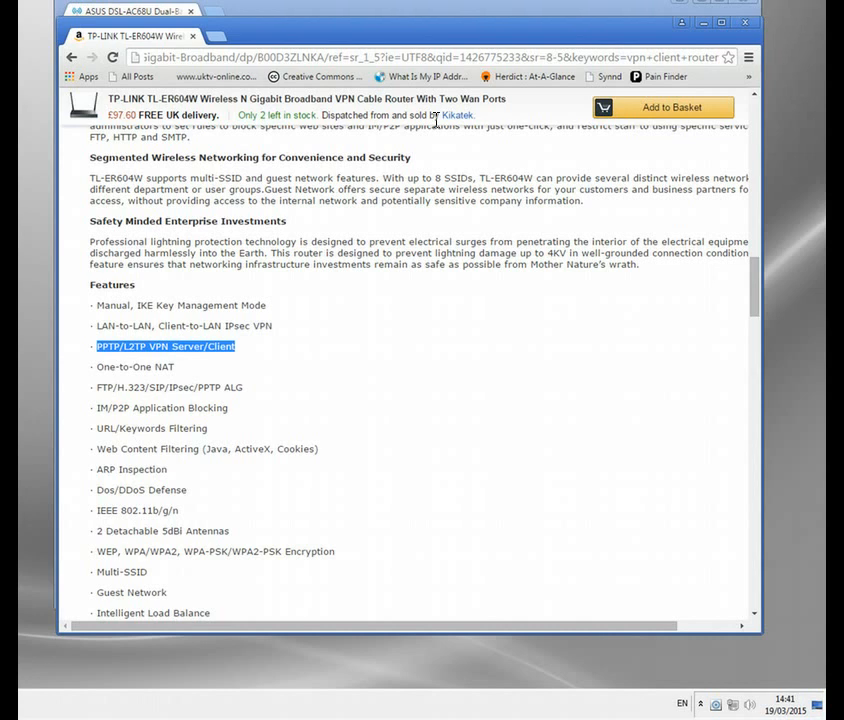
pyautogui.moveTo(370, 90)
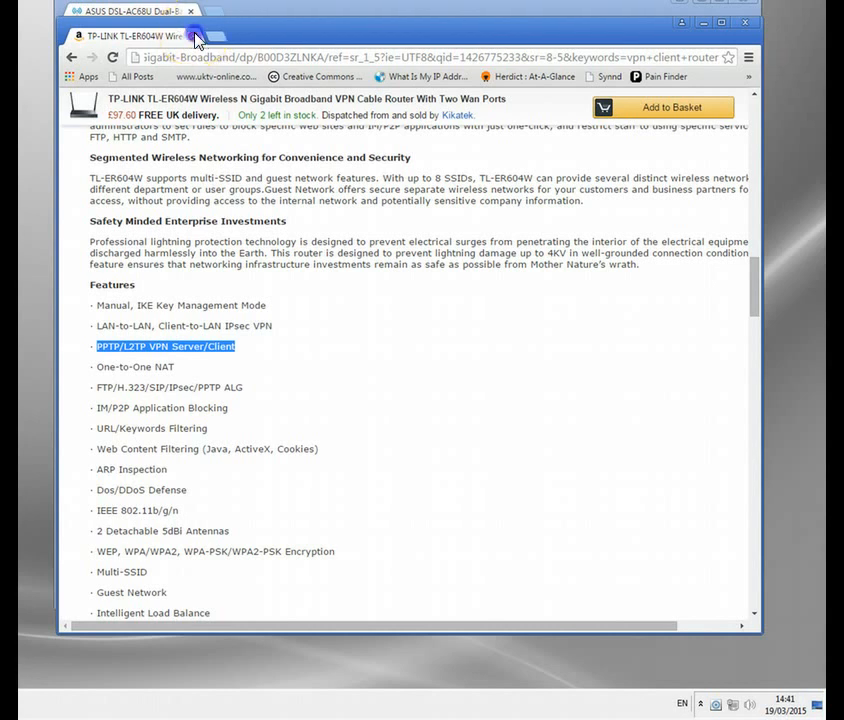
pyautogui.click(130, 12)
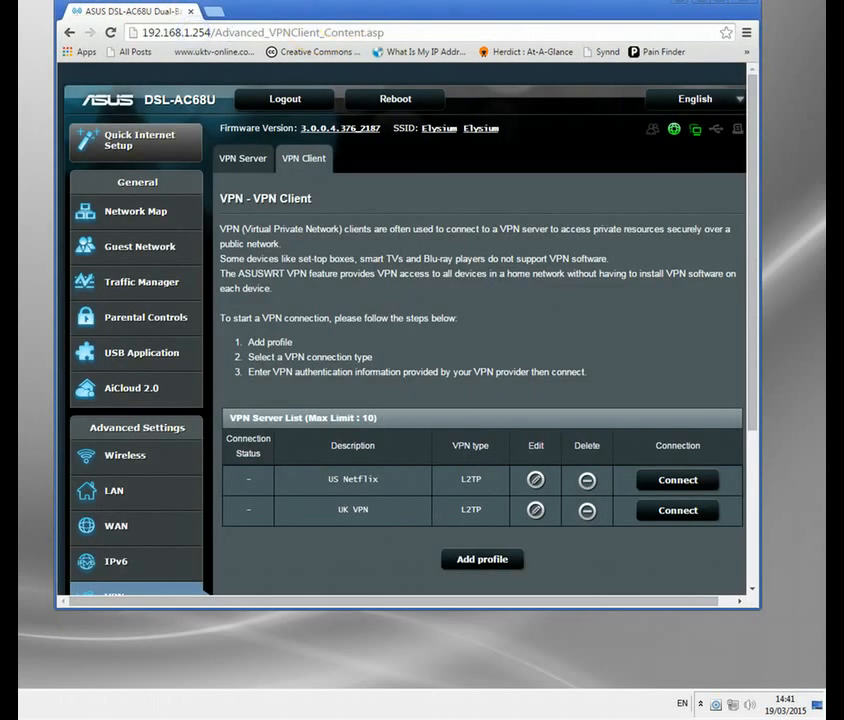